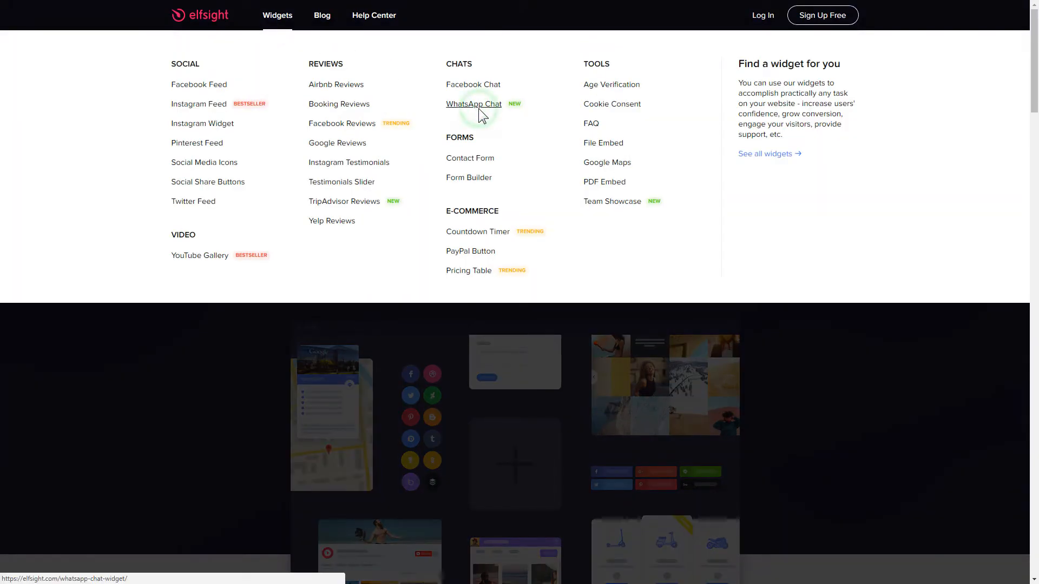
# Start creating a WhatsApp Chat widget on Elfsight and reach its template gallery.
pyautogui.click(472, 103)
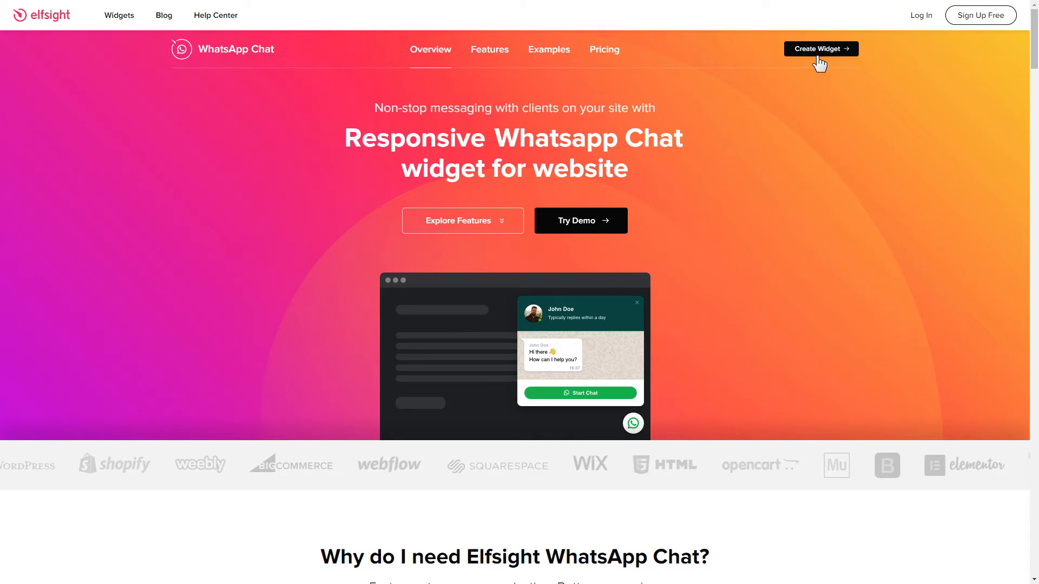
pyautogui.click(820, 49)
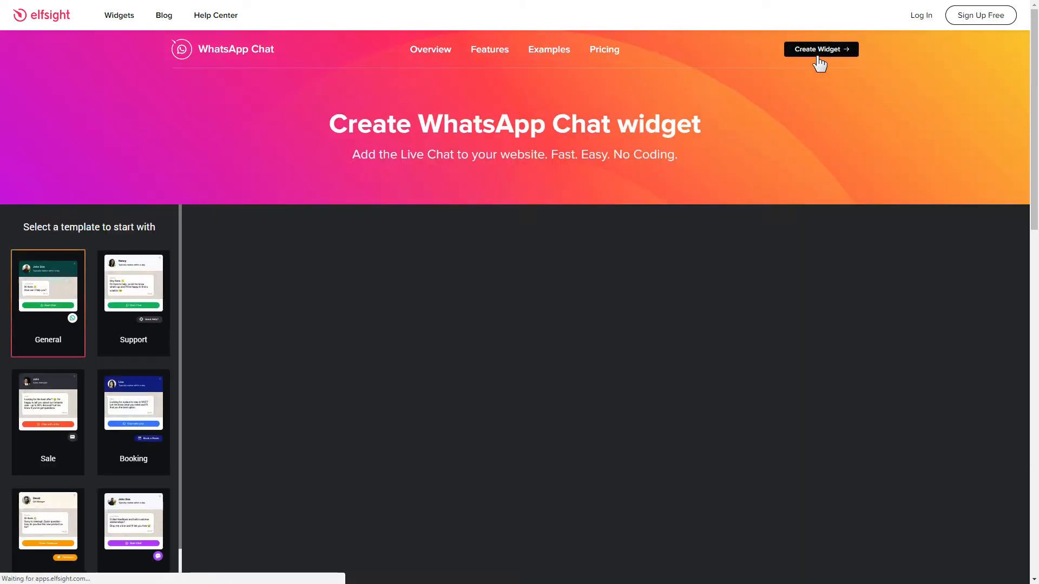
pyautogui.scroll(-3)
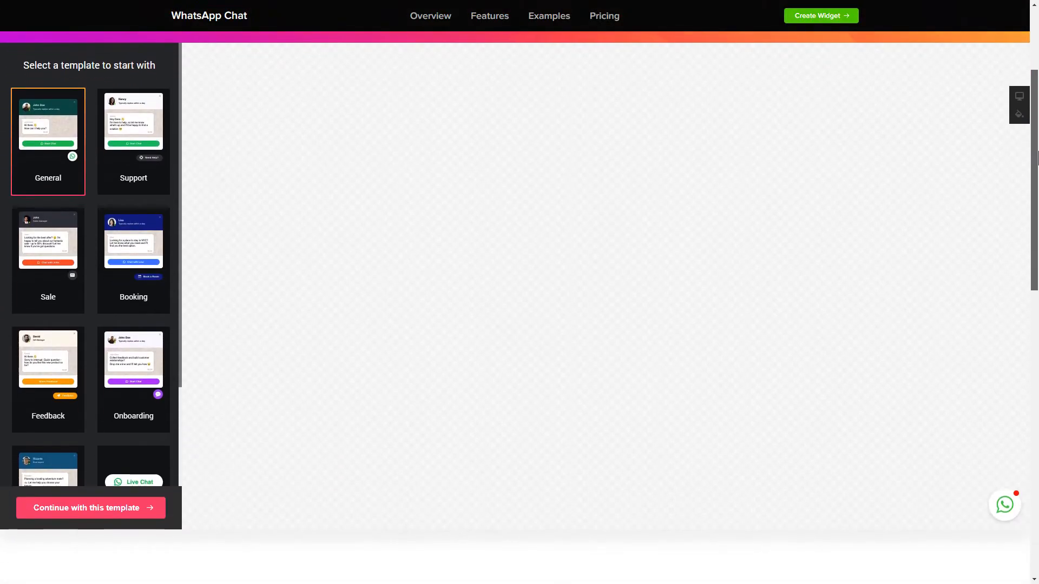
# Preview the chat window, try the Sale and Support templates, then settle on General.
pyautogui.click(1004, 504)
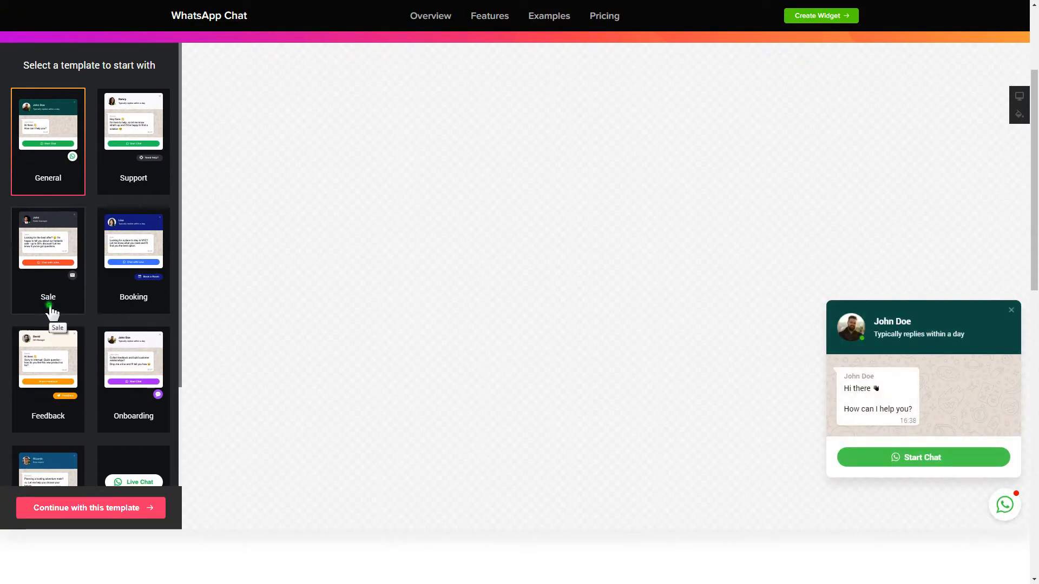
pyautogui.click(133, 141)
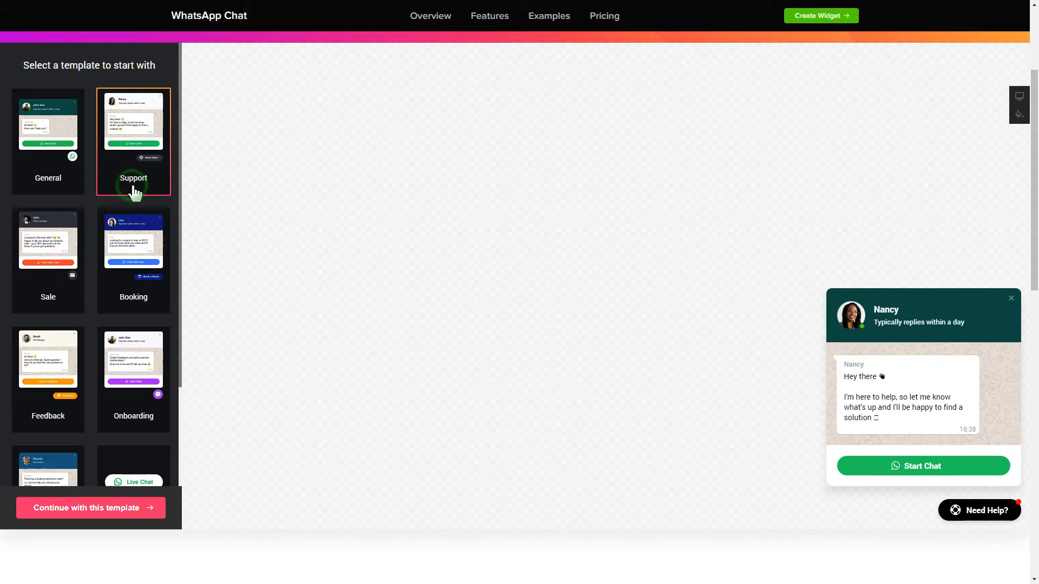
pyautogui.click(47, 142)
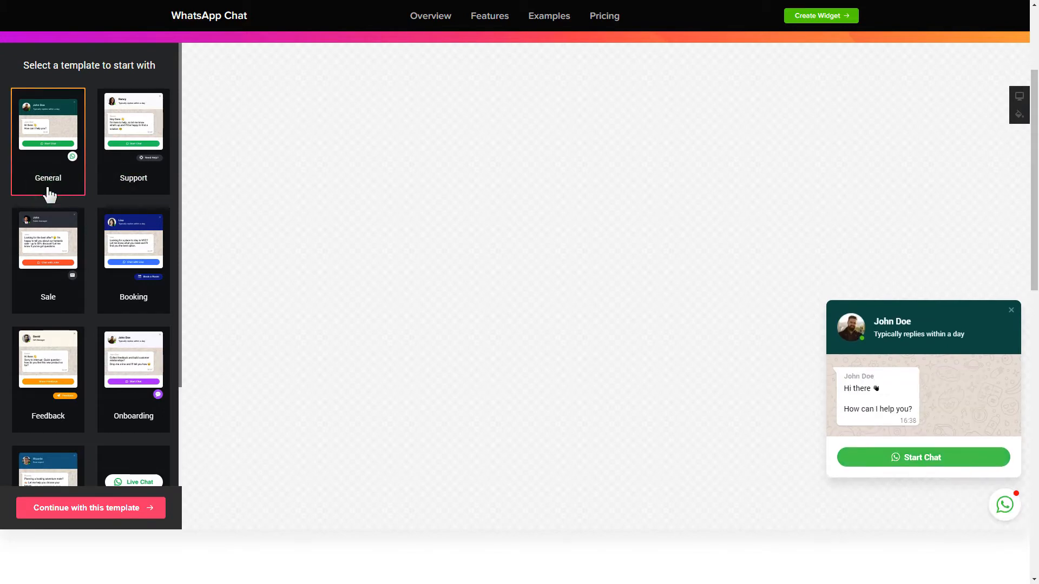
pyautogui.click(89, 509)
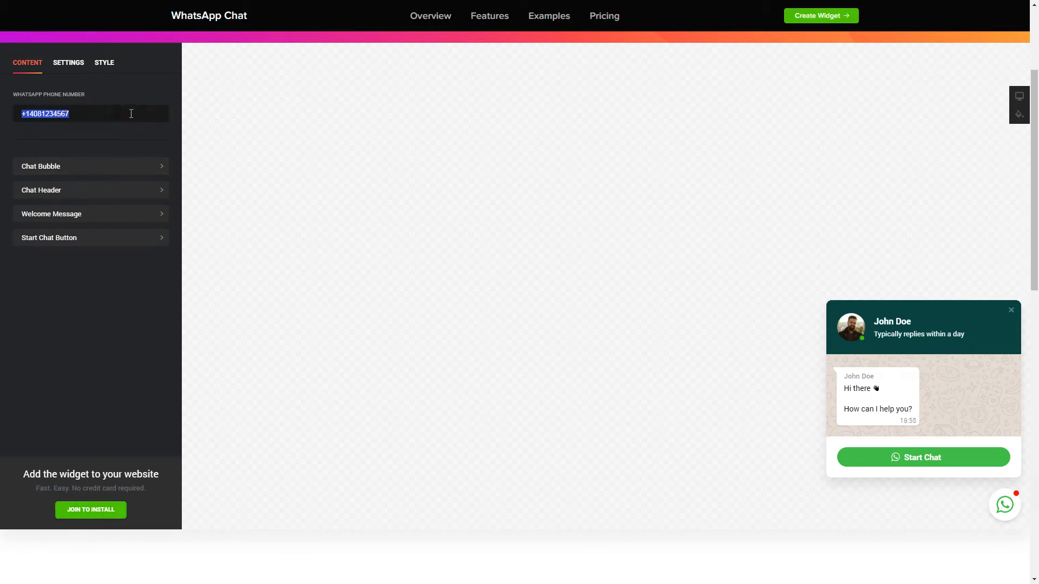
pyautogui.write('+15551234567')
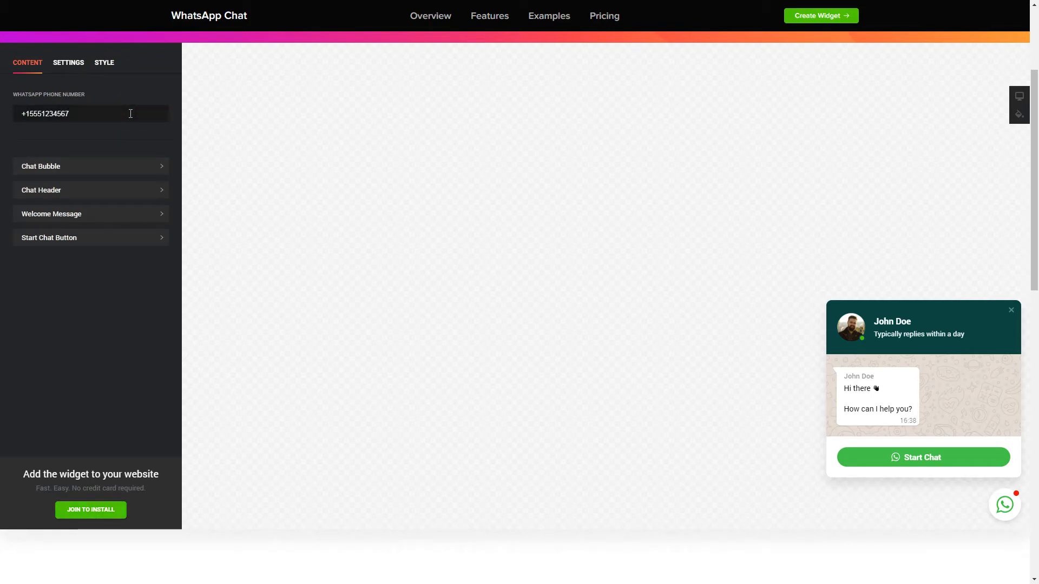
pyautogui.click(90, 190)
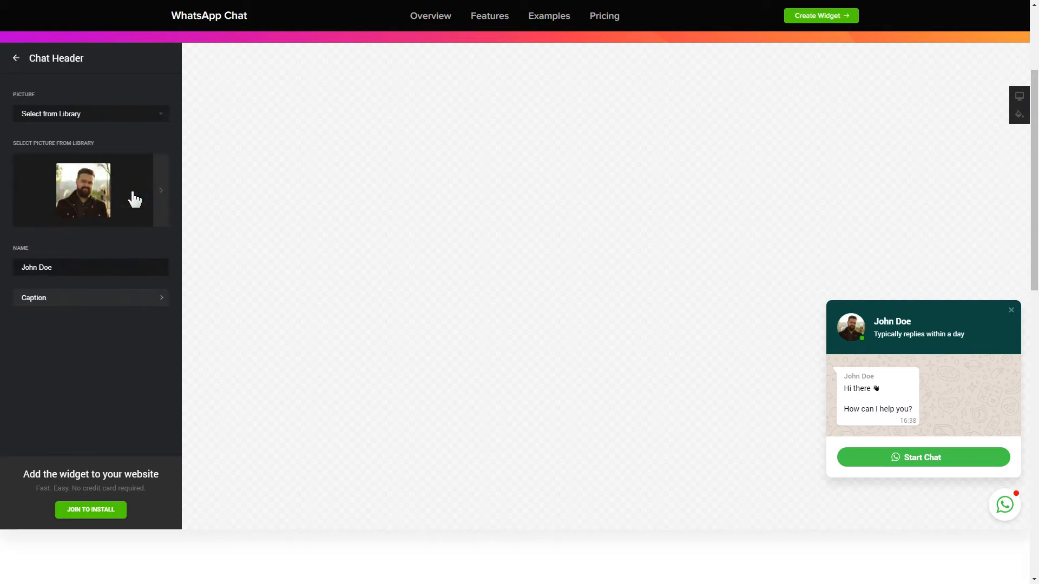
pyautogui.click(91, 267)
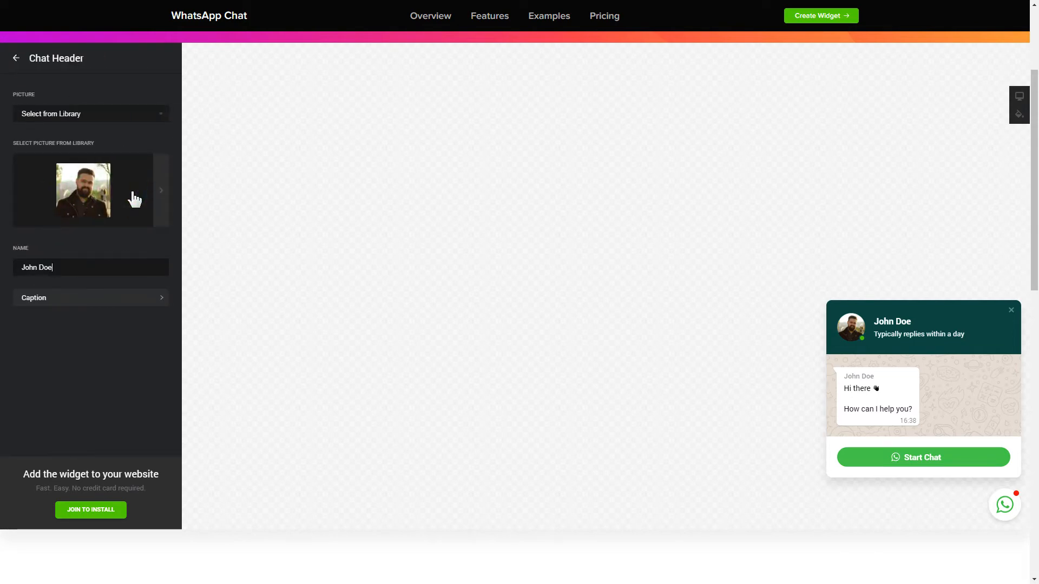
pyautogui.click(16, 59)
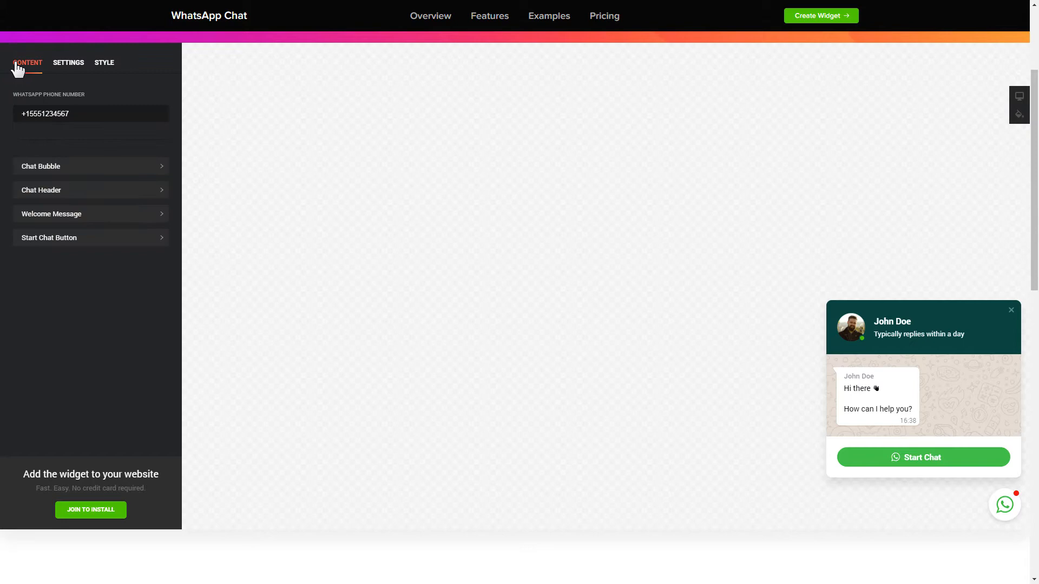
# Browse the widget's Settings and Style sections, then return to Content.
pyautogui.click(69, 63)
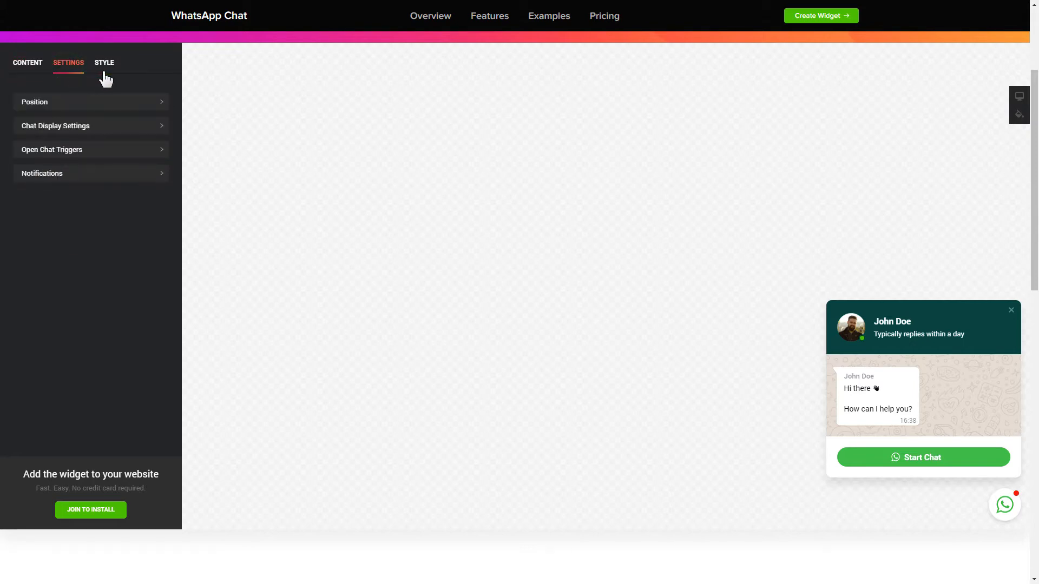
pyautogui.click(104, 63)
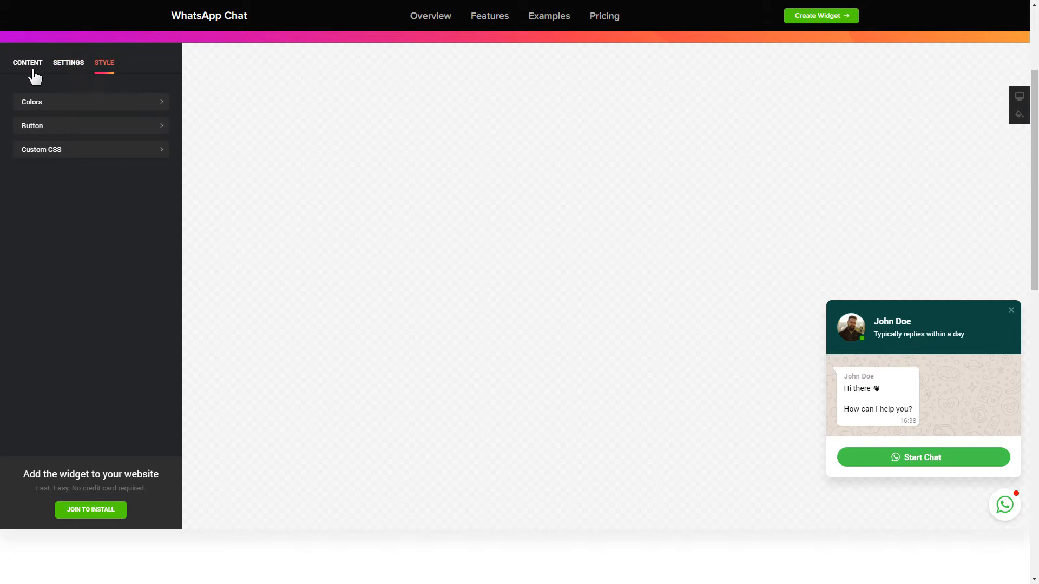
pyautogui.click(27, 62)
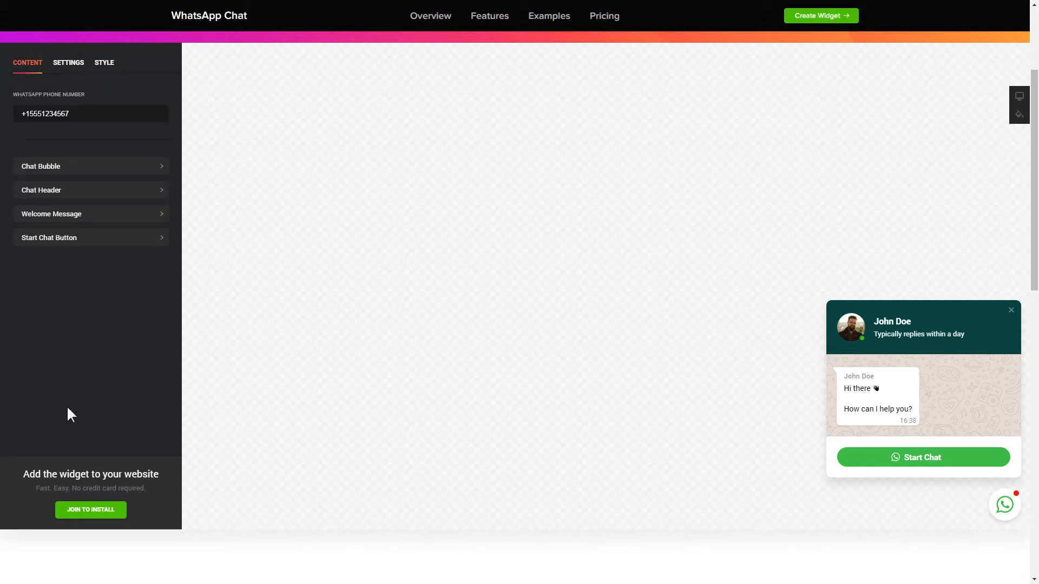
# Sign up for an Elfsight account via Join to Install with email example@elf.
pyautogui.click(91, 510)
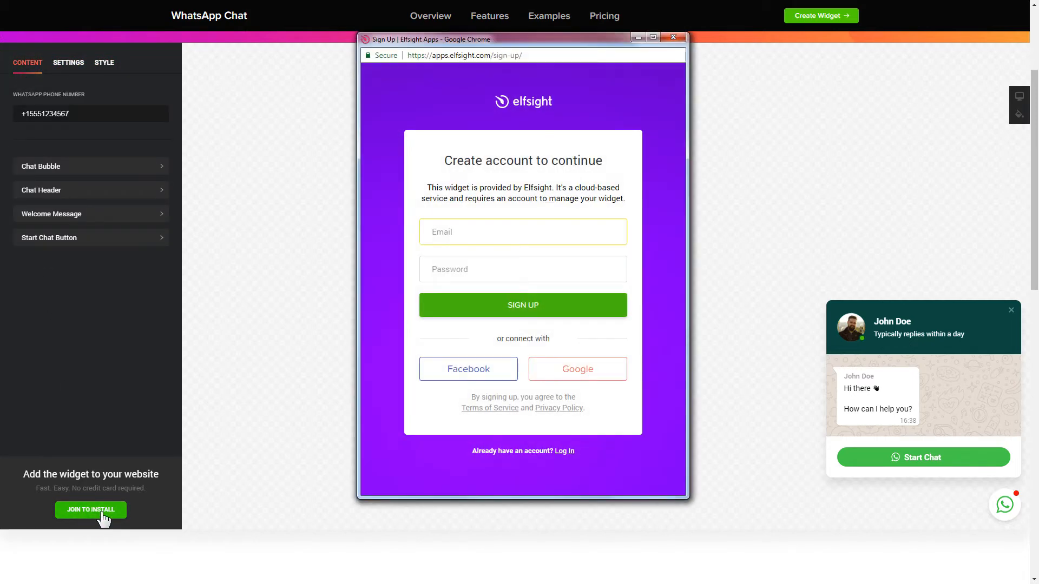
pyautogui.write('example@elfsight.com')
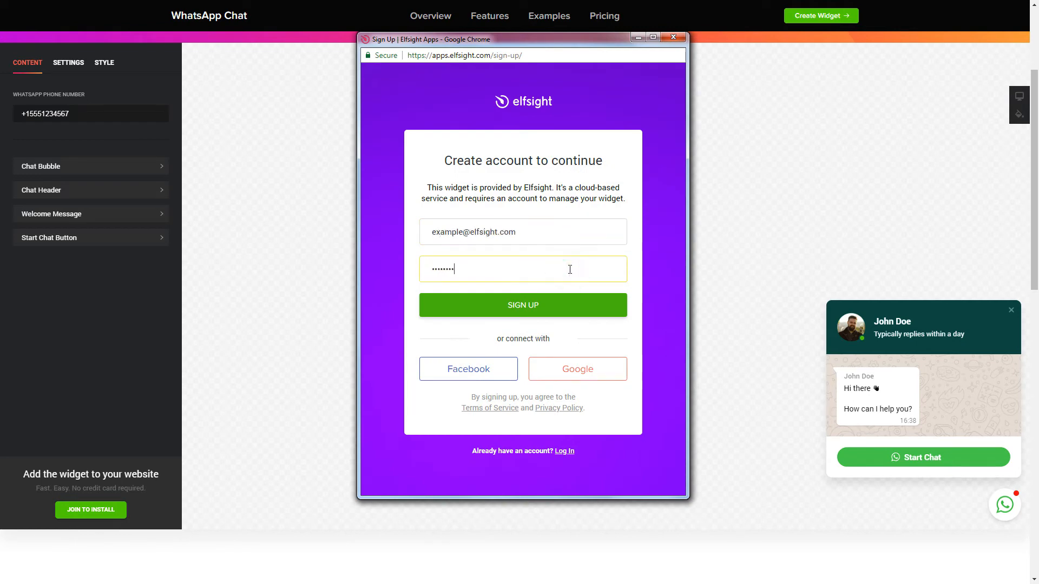
pyautogui.click(522, 305)
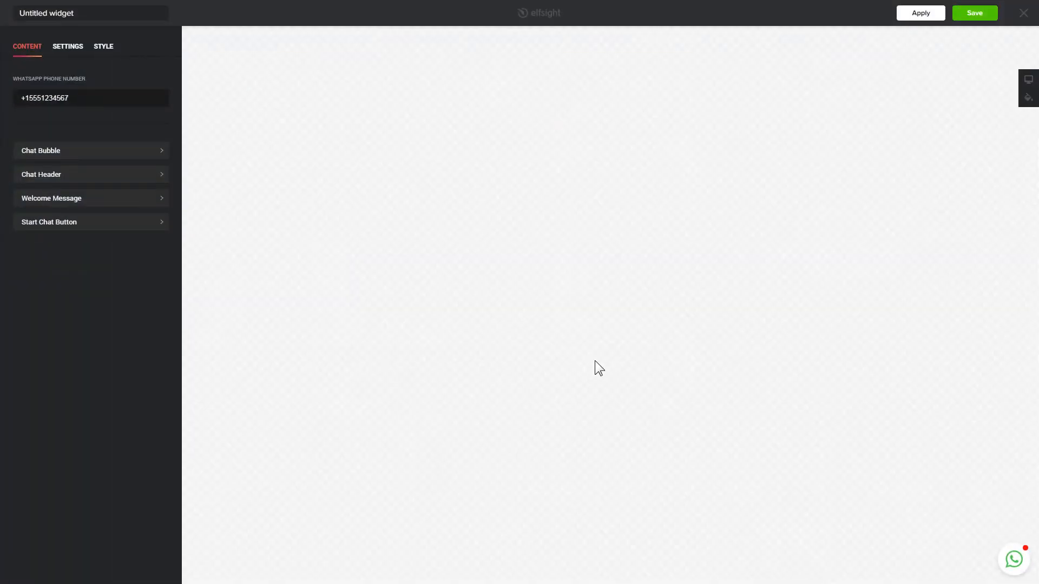
# Save the widget, reaching the WhatsApp Chat plan selection page.
pyautogui.click(1014, 558)
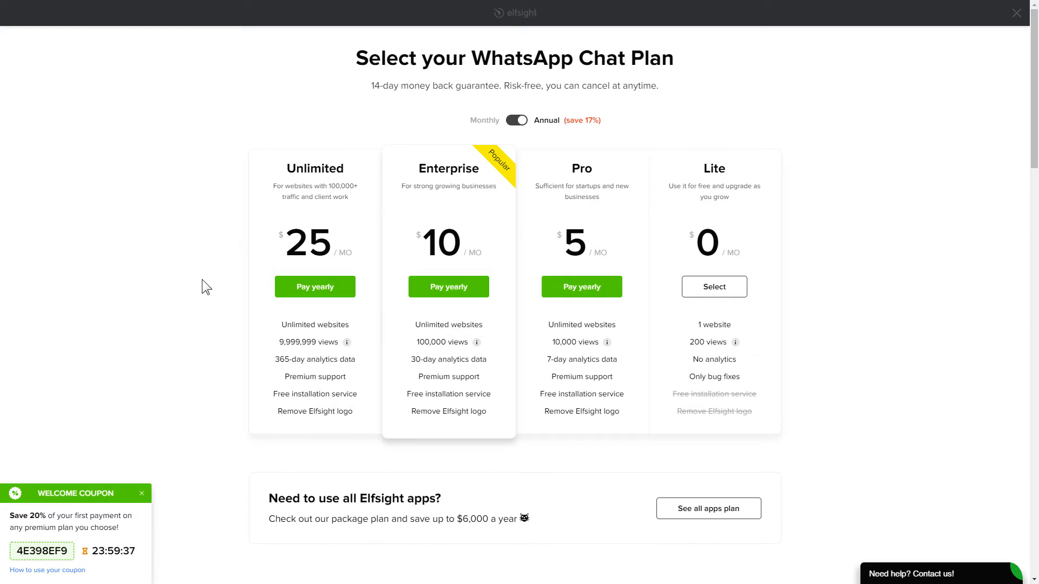
pyautogui.moveTo(127, 500)
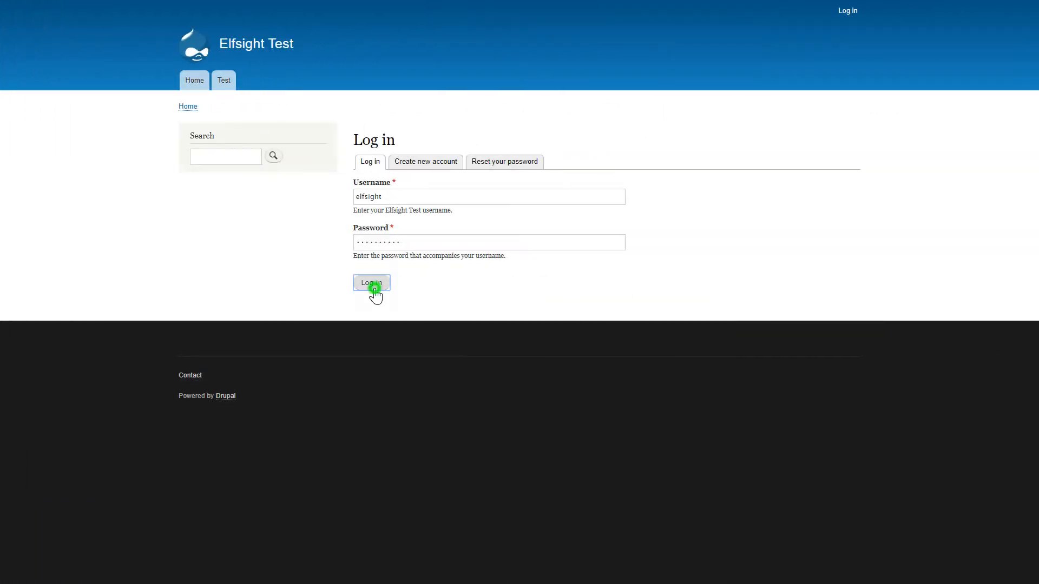
# Log into Drupal and navigate via Manage > Structure toward Block layout.
pyautogui.click(371, 282)
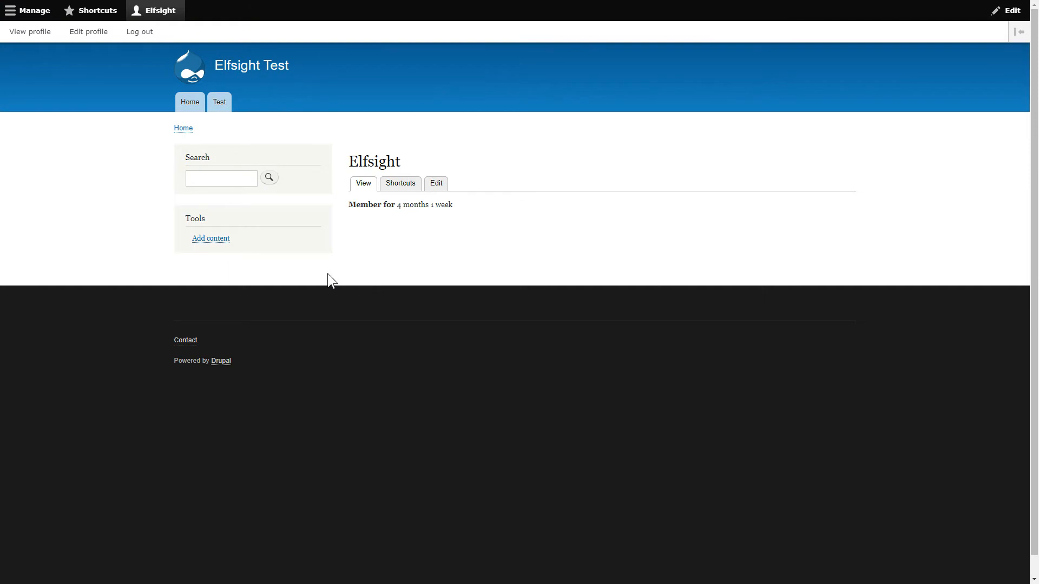
pyautogui.click(35, 10)
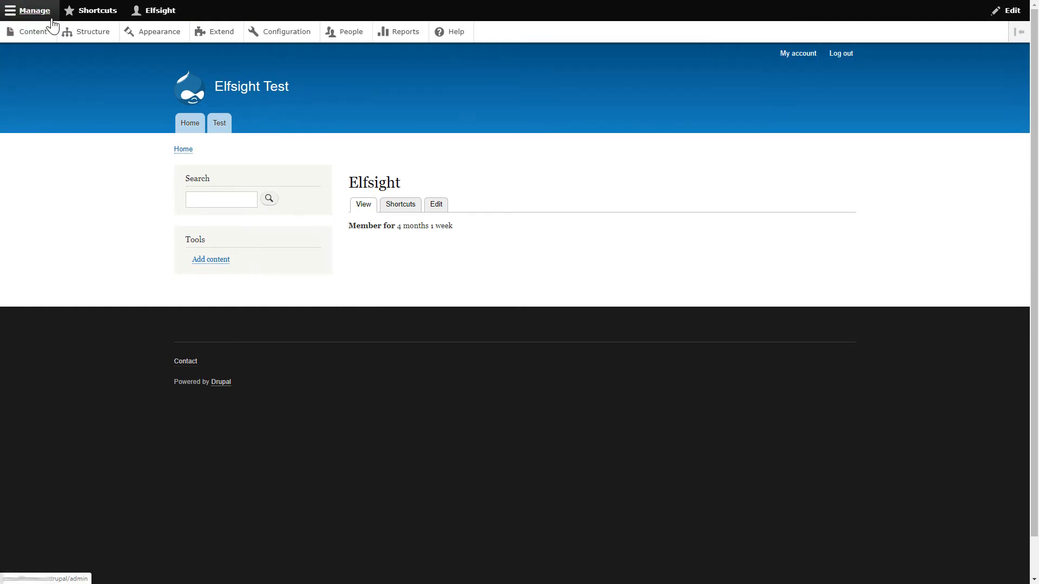
pyautogui.click(93, 31)
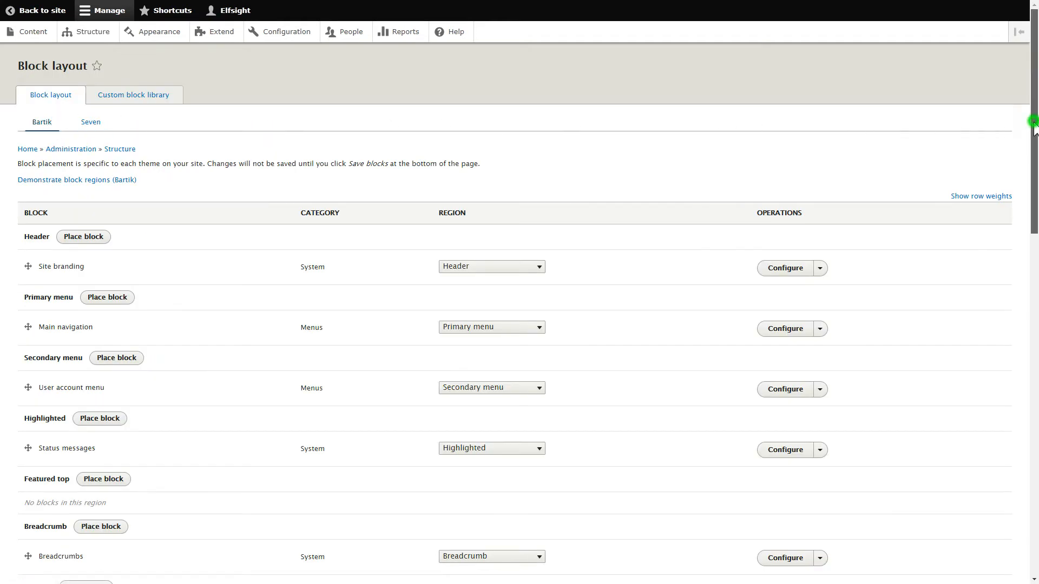
# Begin placing a block into the Footer first region.
pyautogui.scroll(-3)
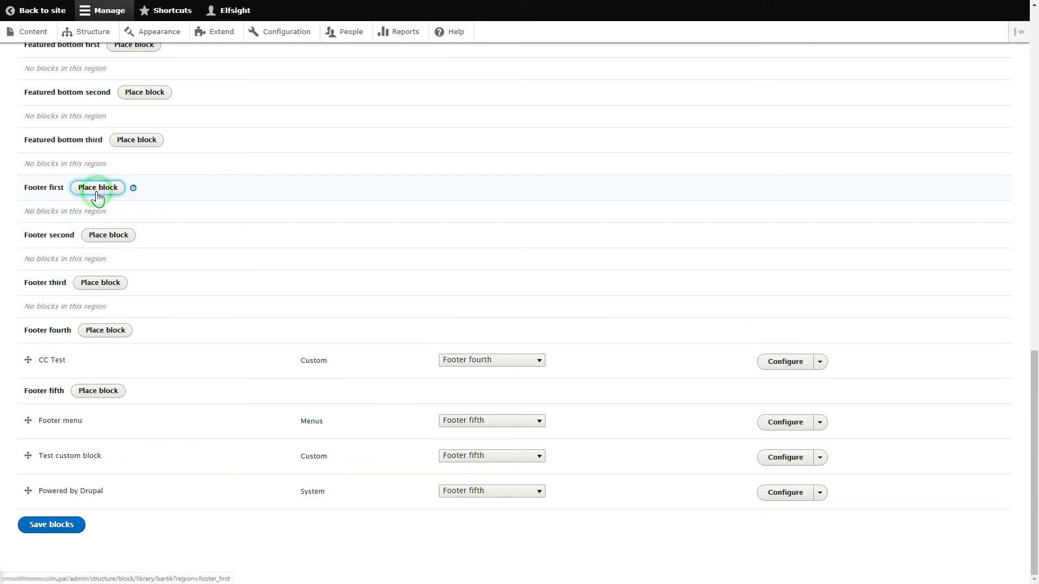
pyautogui.click(98, 187)
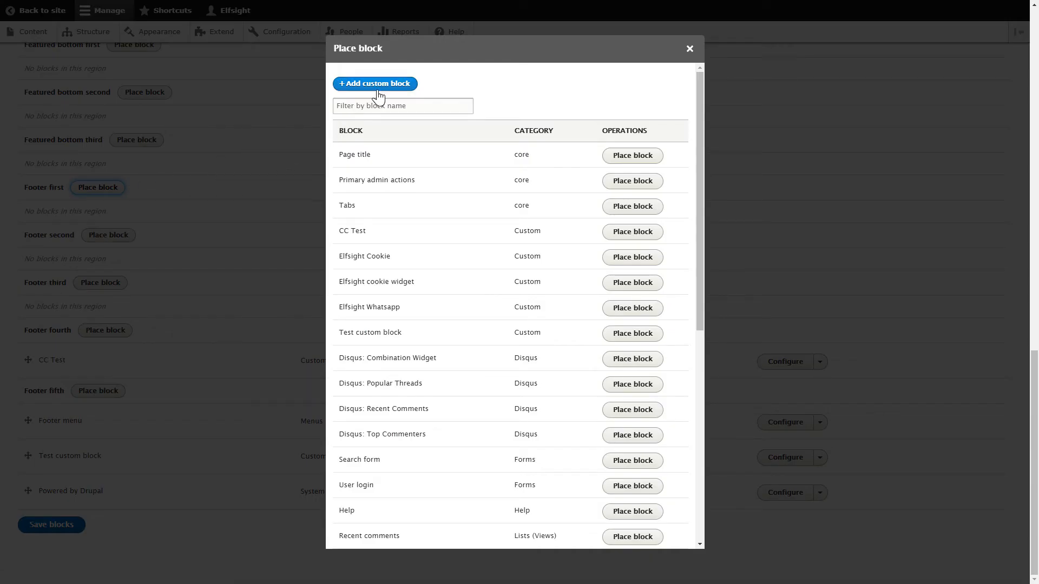
# Create a custom block named Widget with the Elfsight embed code in Full HTML and save it.
pyautogui.click(376, 83)
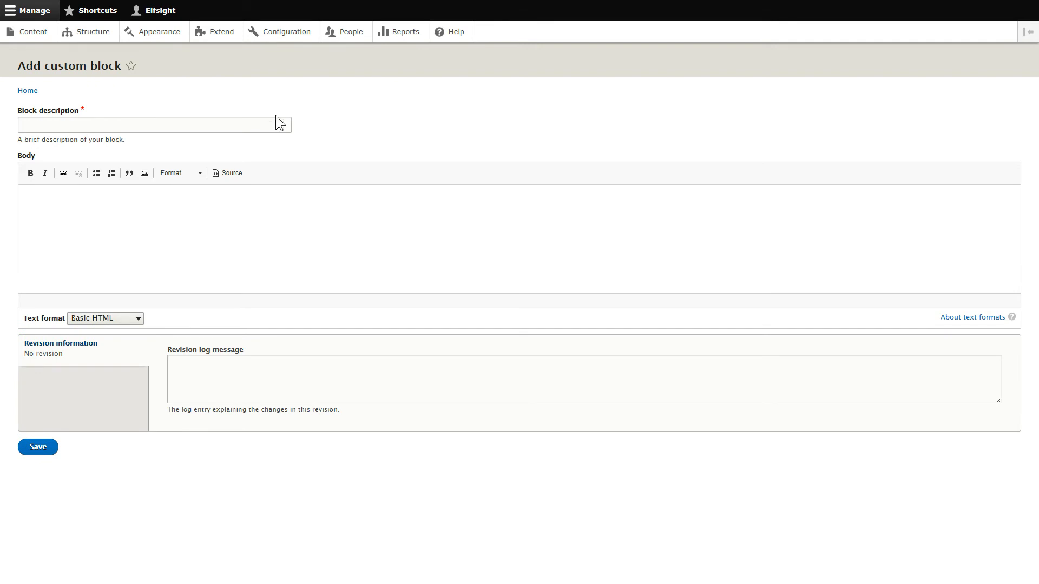
pyautogui.write('Widget')
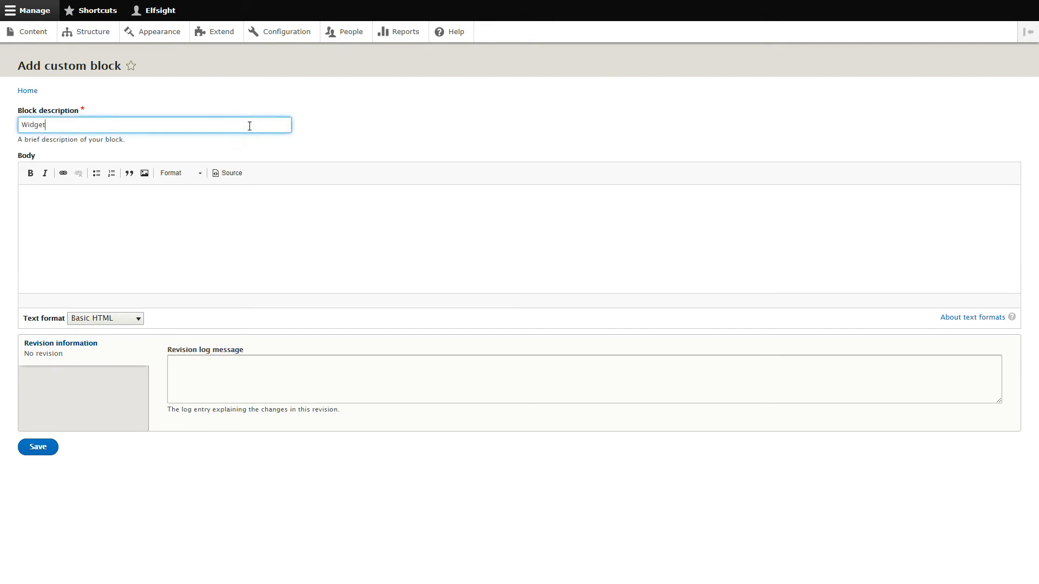
pyautogui.click(105, 318)
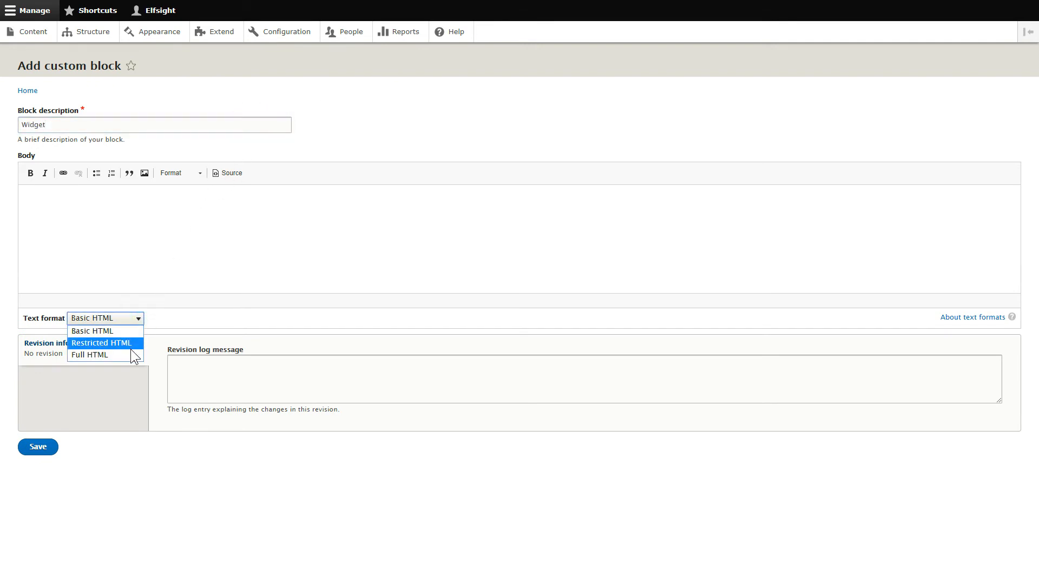
pyautogui.click(89, 355)
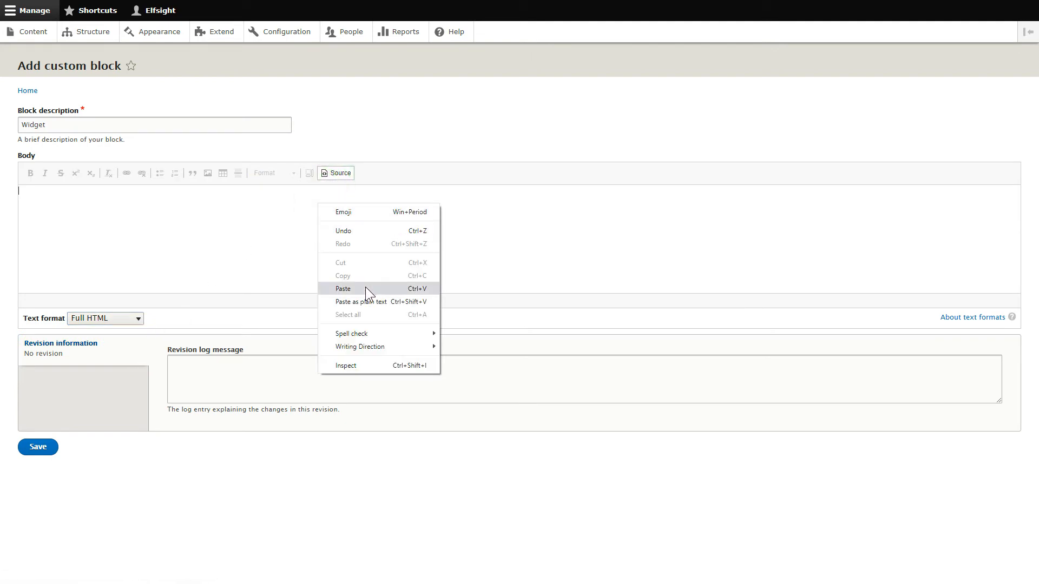
pyautogui.click(343, 287)
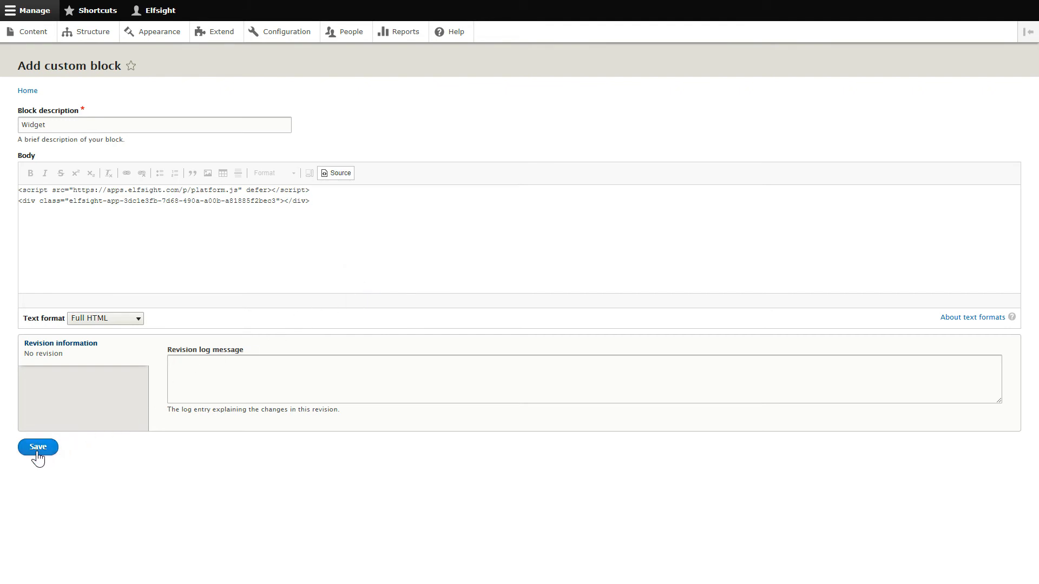
pyautogui.click(37, 447)
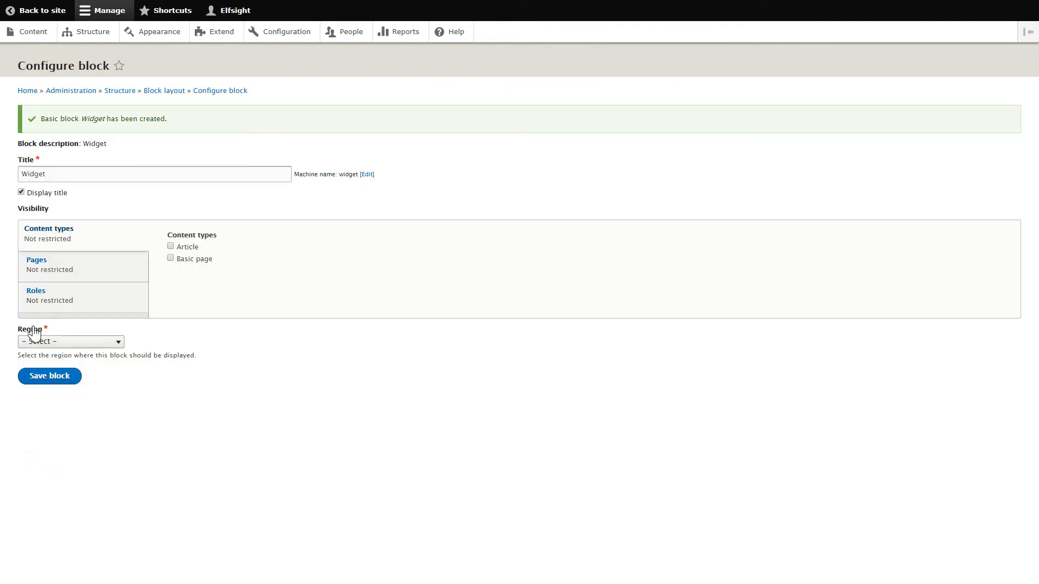
# Hide the block title, show it on Article and Basic pages, place it in Footer first, and save.
pyautogui.click(22, 192)
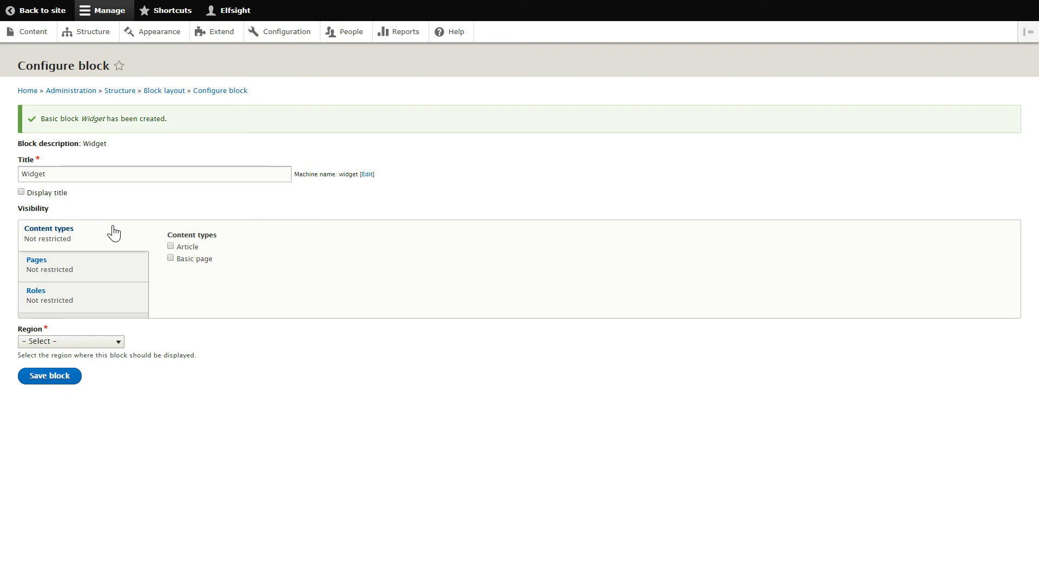
pyautogui.click(170, 246)
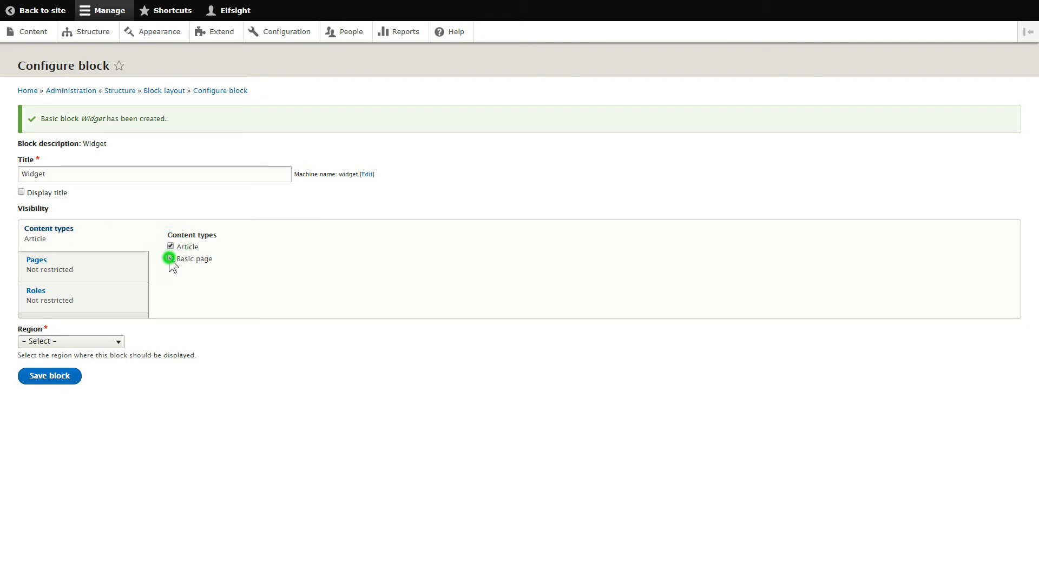
pyautogui.click(170, 259)
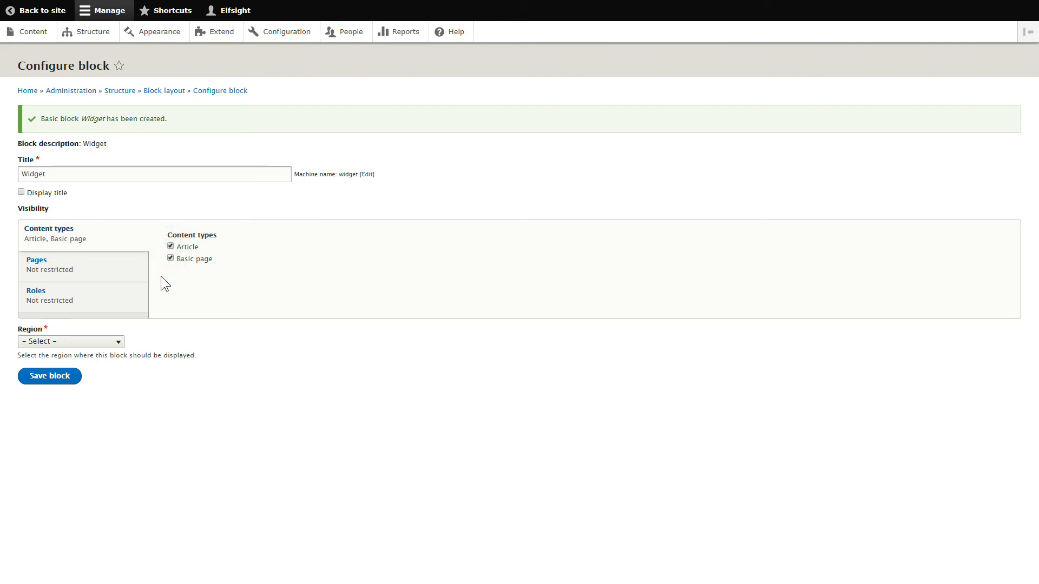
pyautogui.click(70, 341)
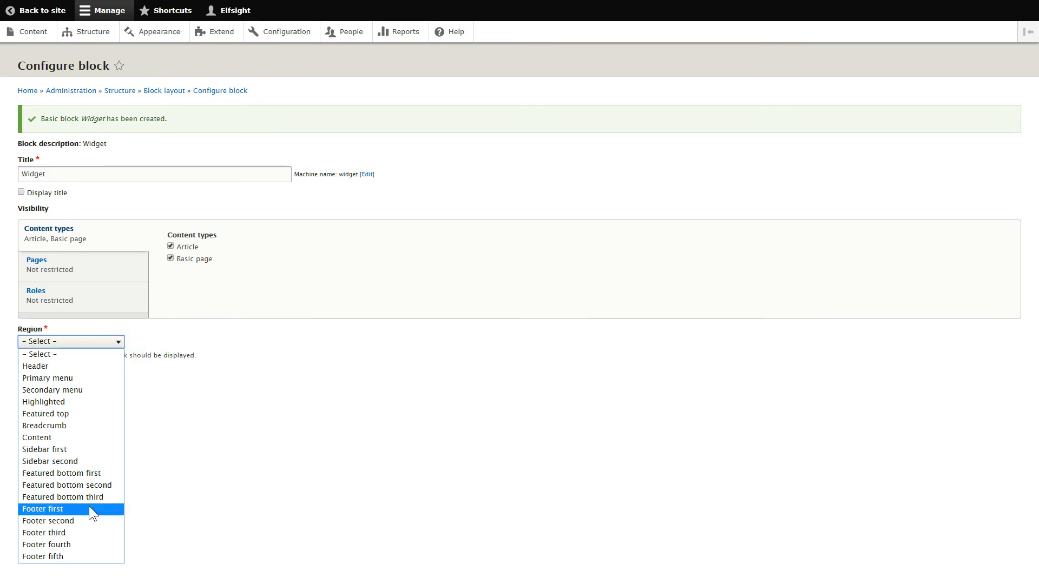
pyautogui.click(42, 508)
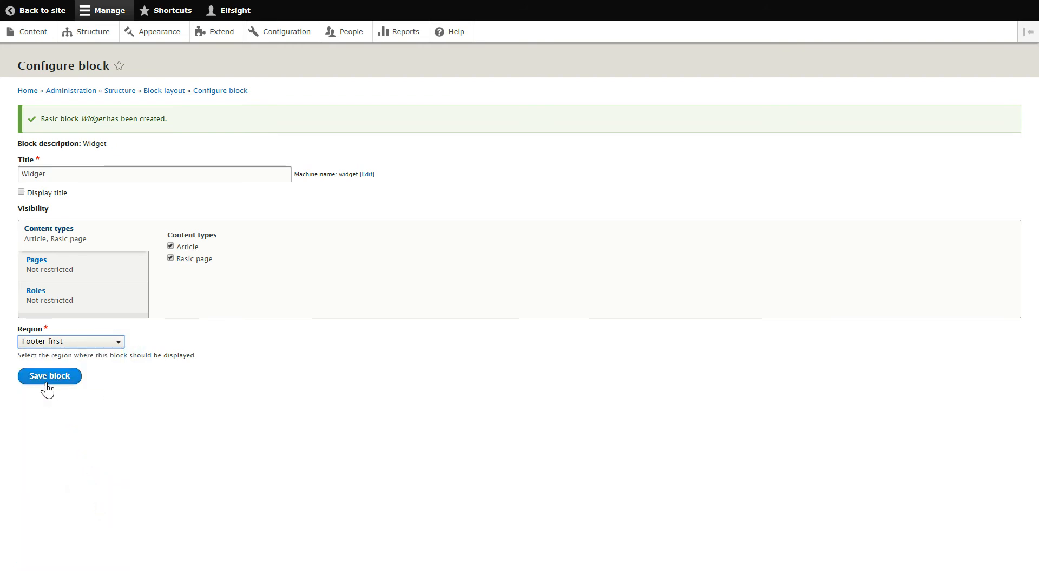
pyautogui.click(48, 375)
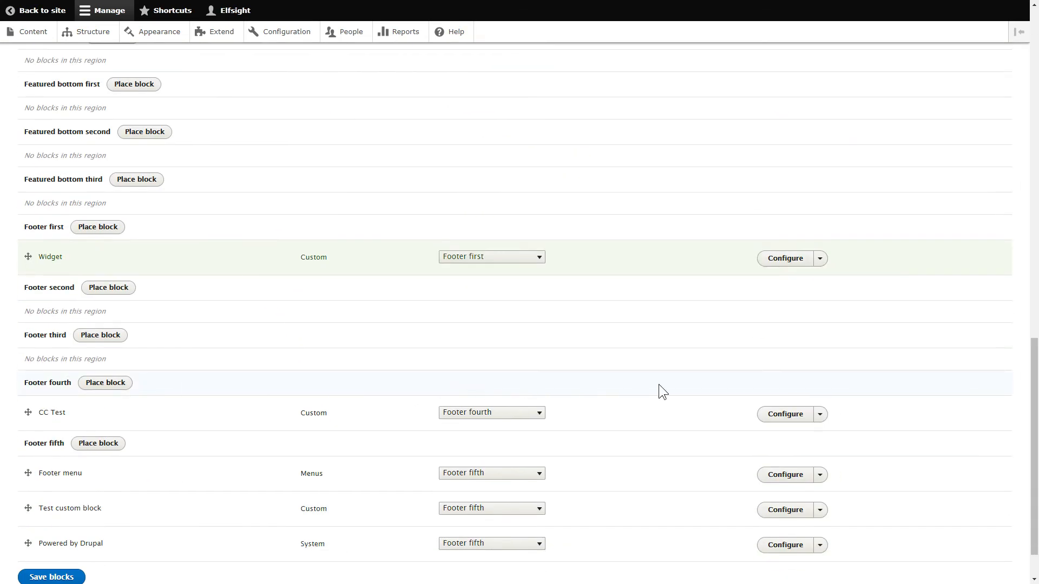
pyautogui.scroll(-3)
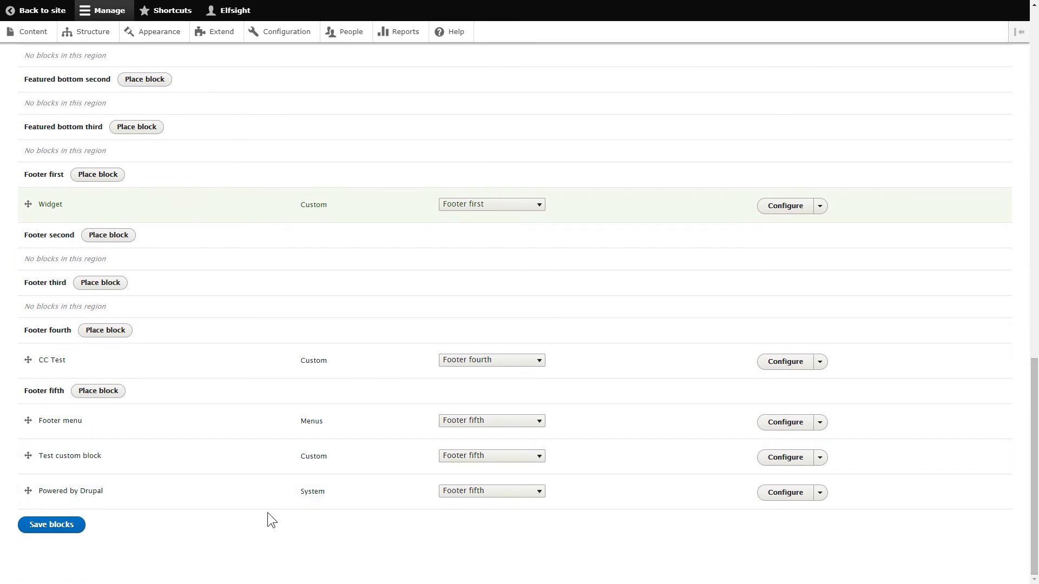
pyautogui.click(51, 524)
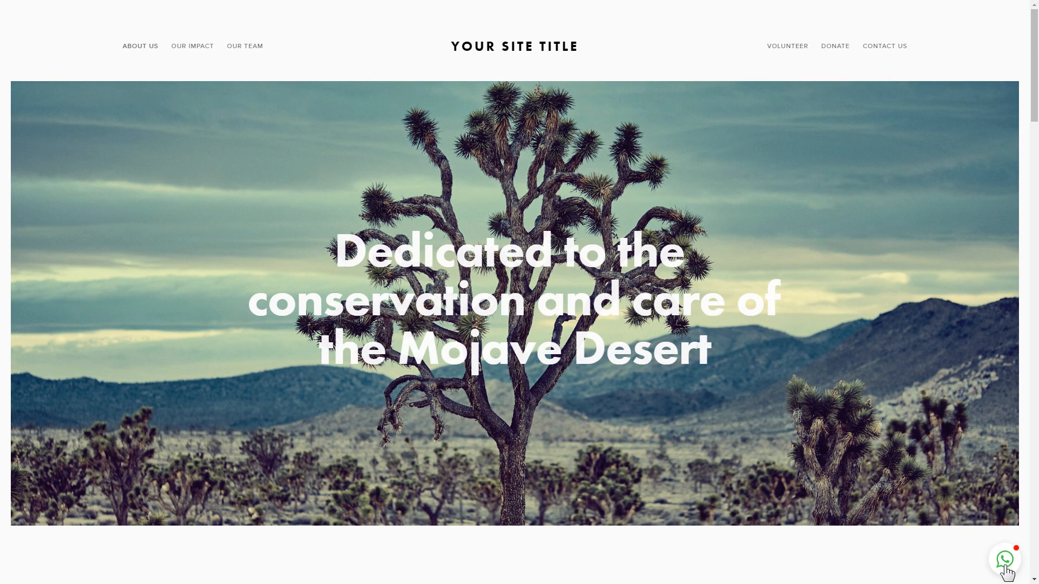
# Open the WhatsApp chat bubble on the live site to see John Doe's greeting popup.
pyautogui.click(1002, 558)
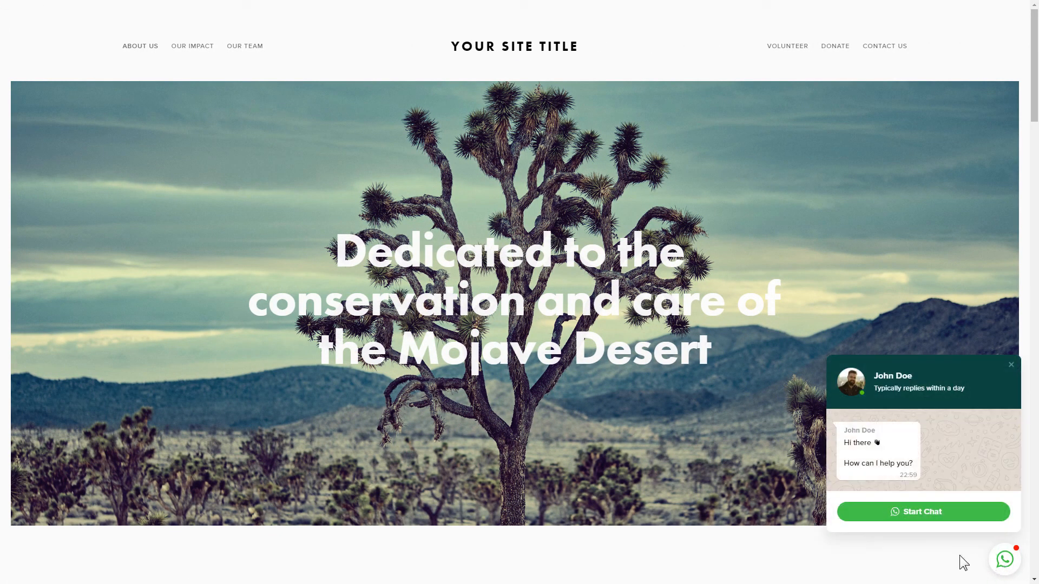